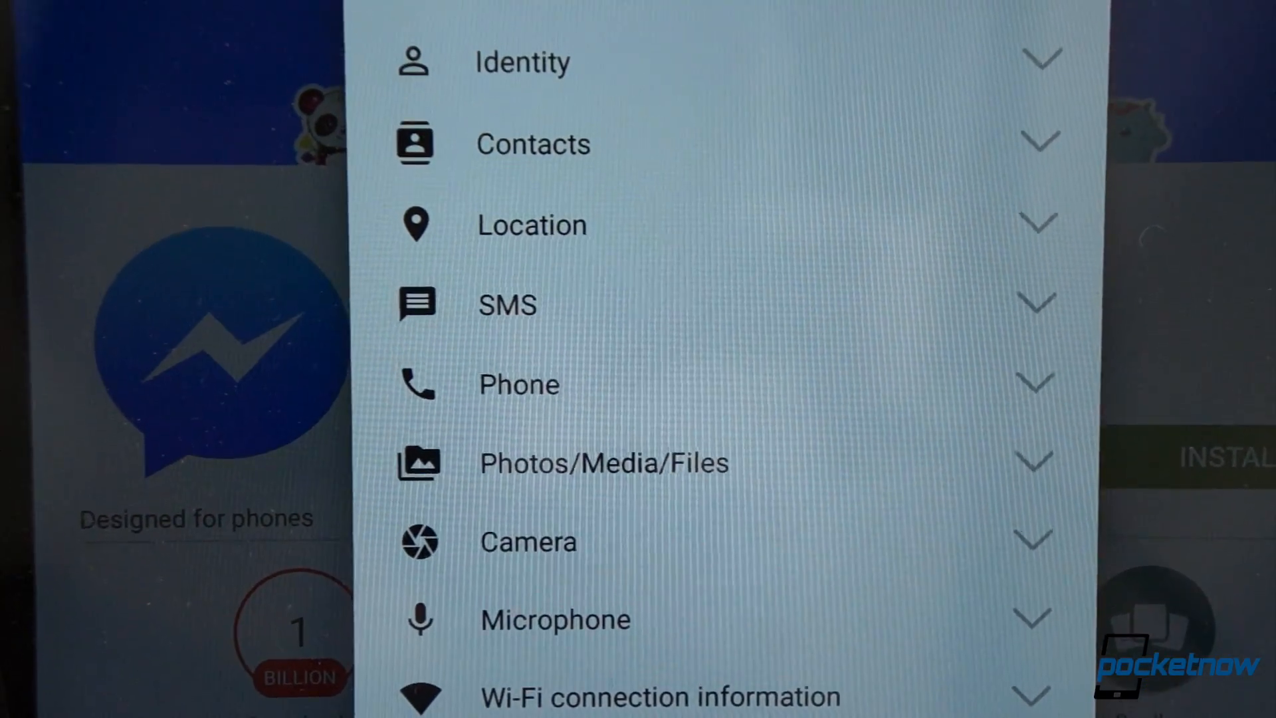
- Scroll the Messenger permissions list down to Microphone and Wi-Fi connection information
scroll(down, 3)
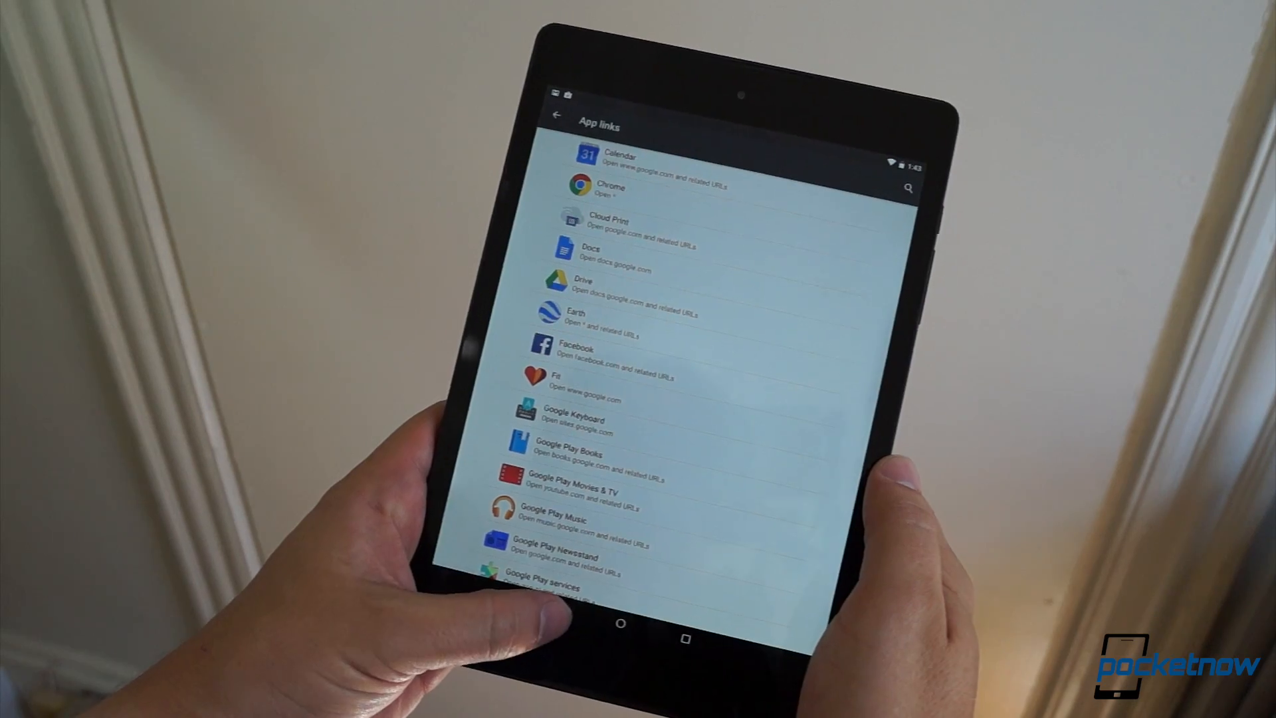
- Go back to advanced app settings, then into App permissions › Microphone to list apps with mic access
click(557, 114)
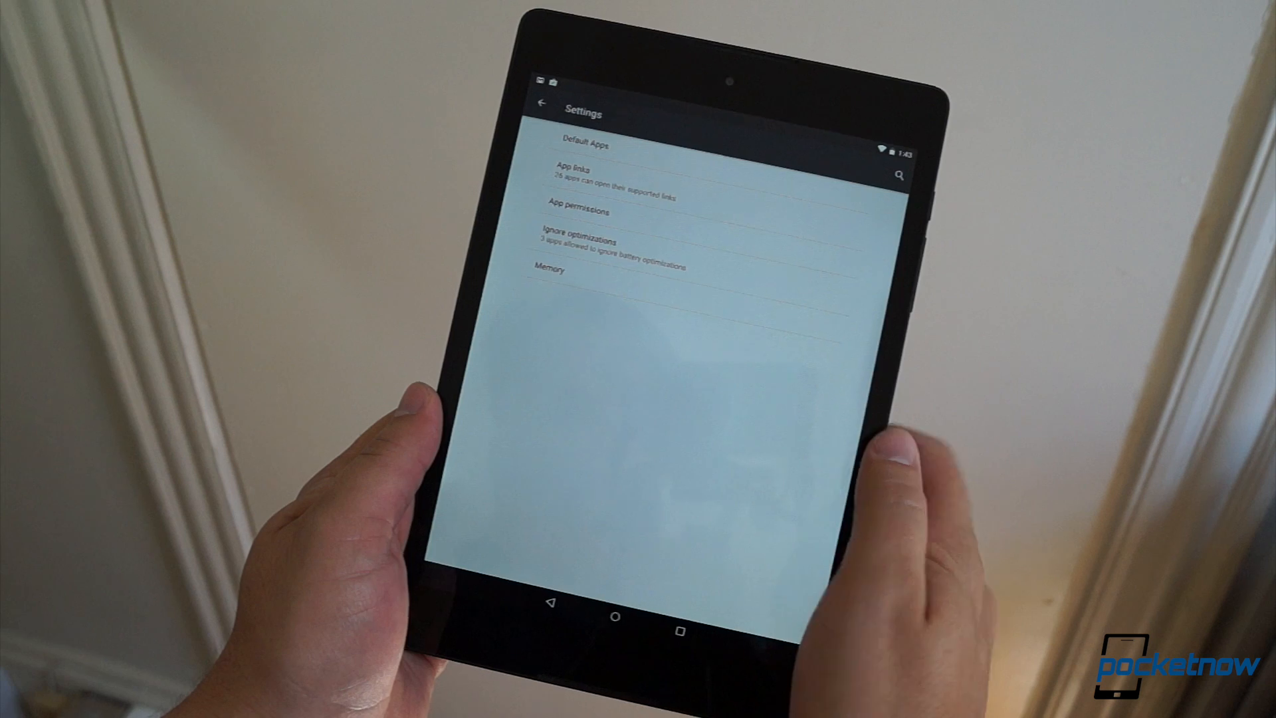
click(580, 212)
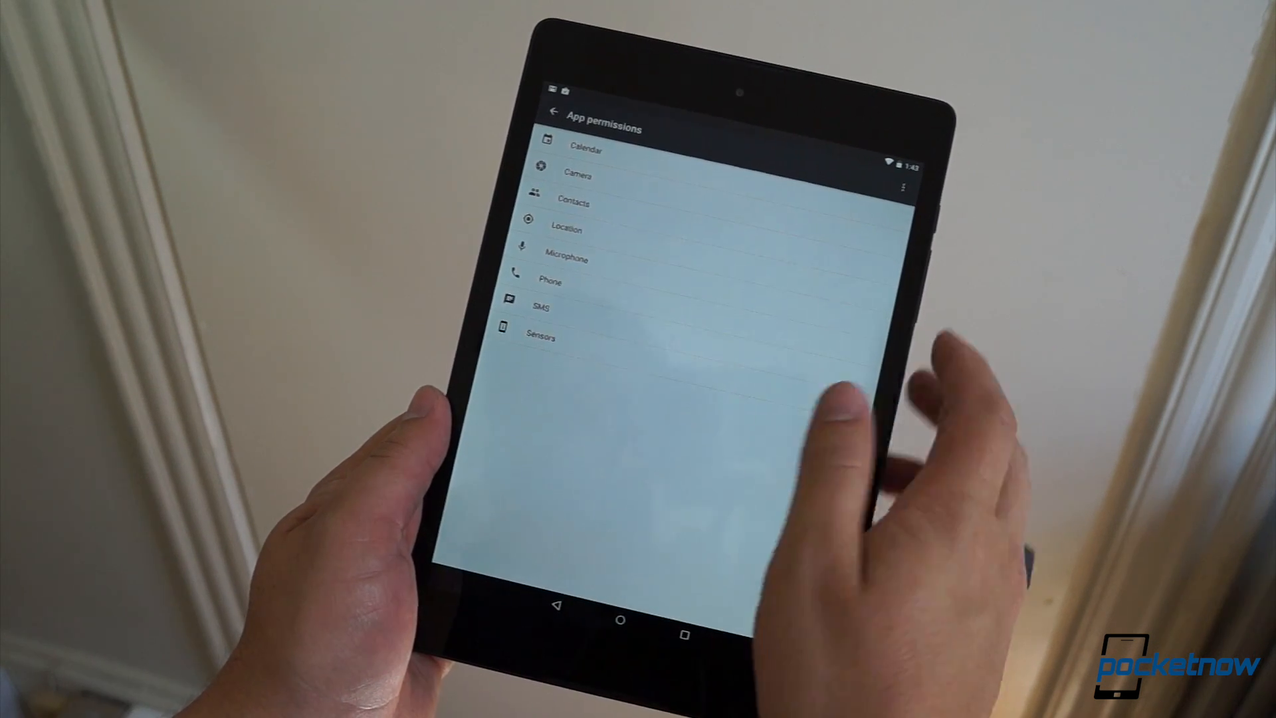
click(567, 259)
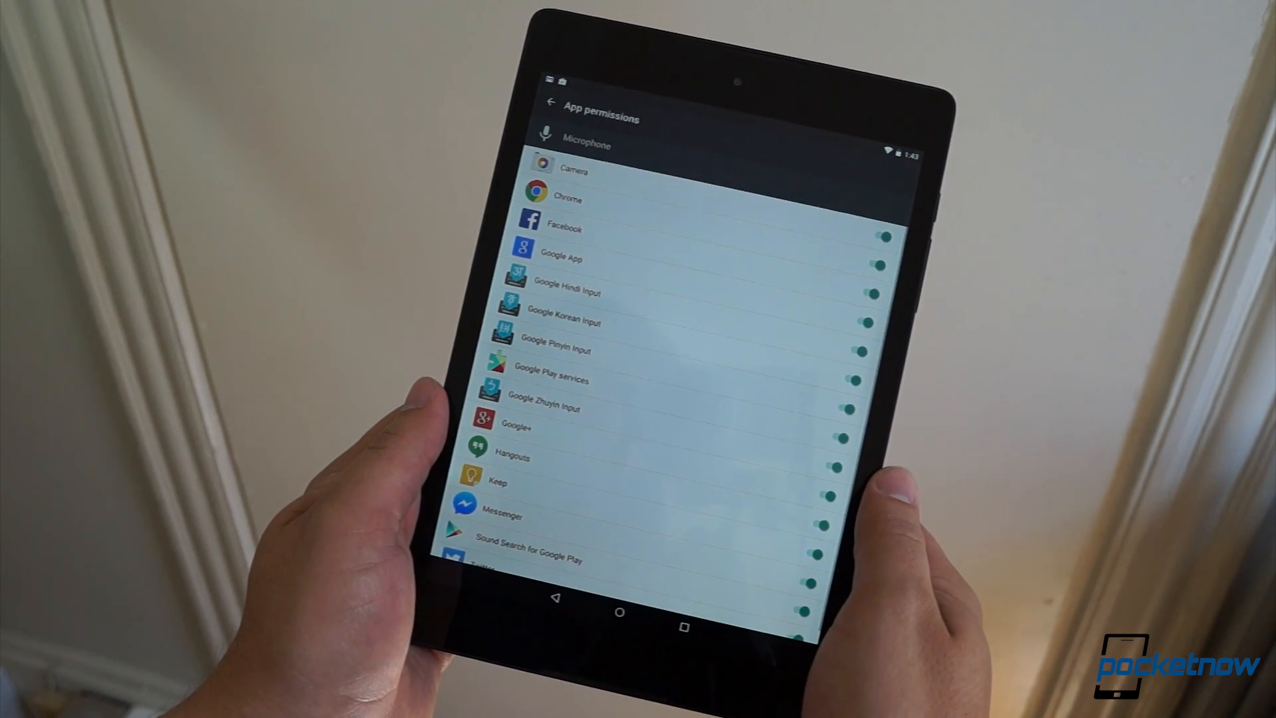